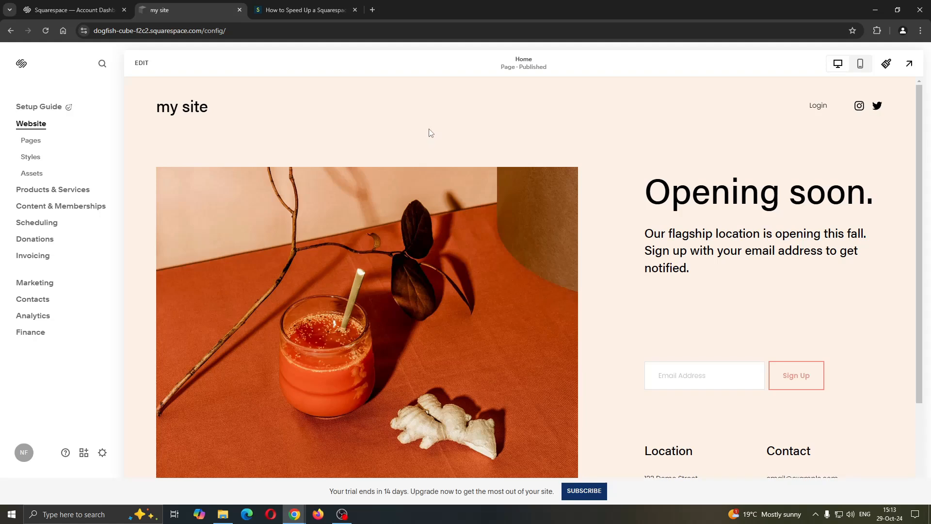
mouse_move(437, 149)
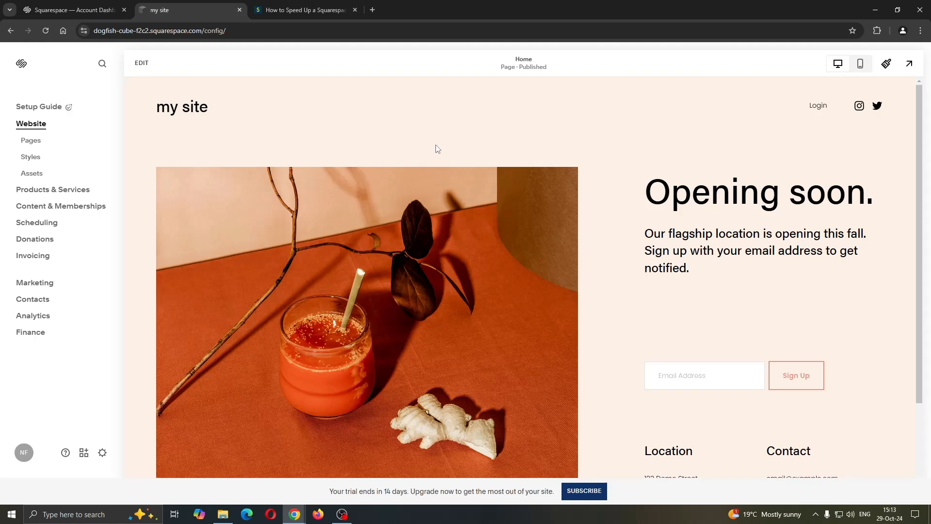
mouse_move(413, 195)
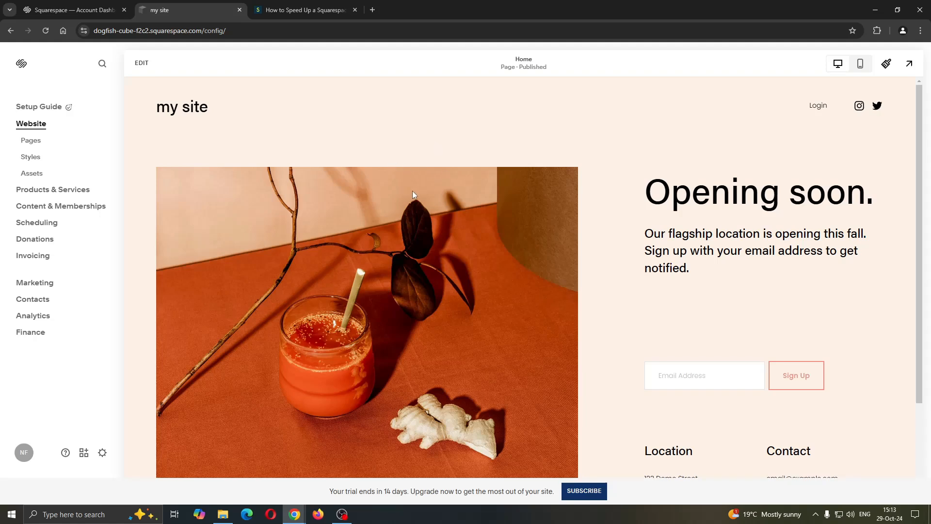
mouse_move(170, 102)
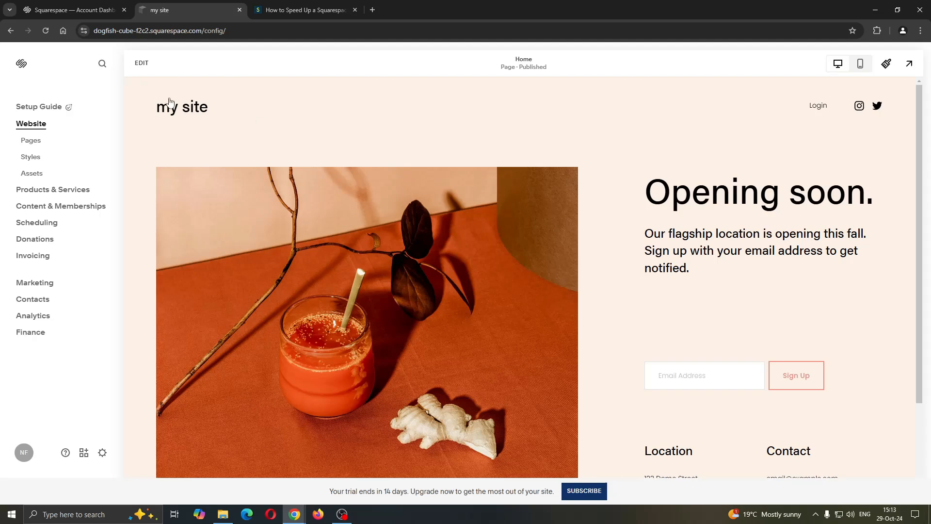
mouse_move(371, 152)
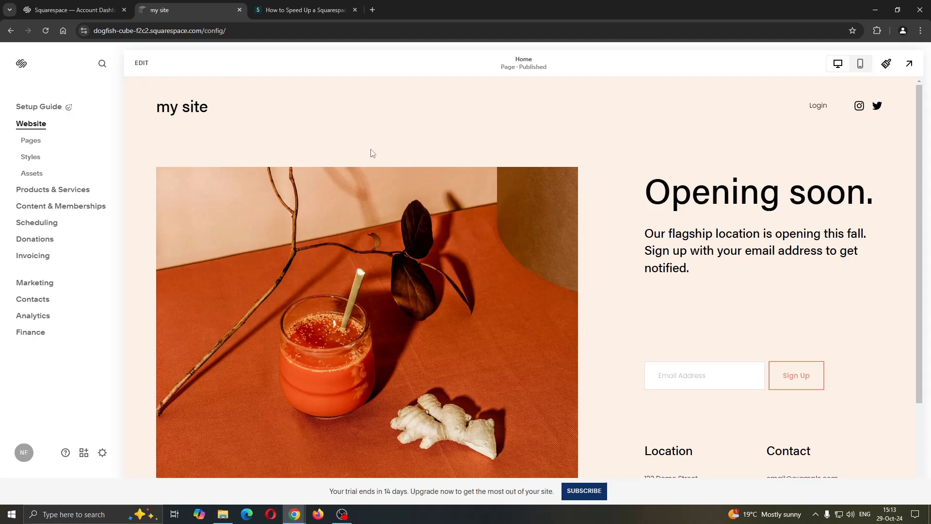
mouse_move(380, 164)
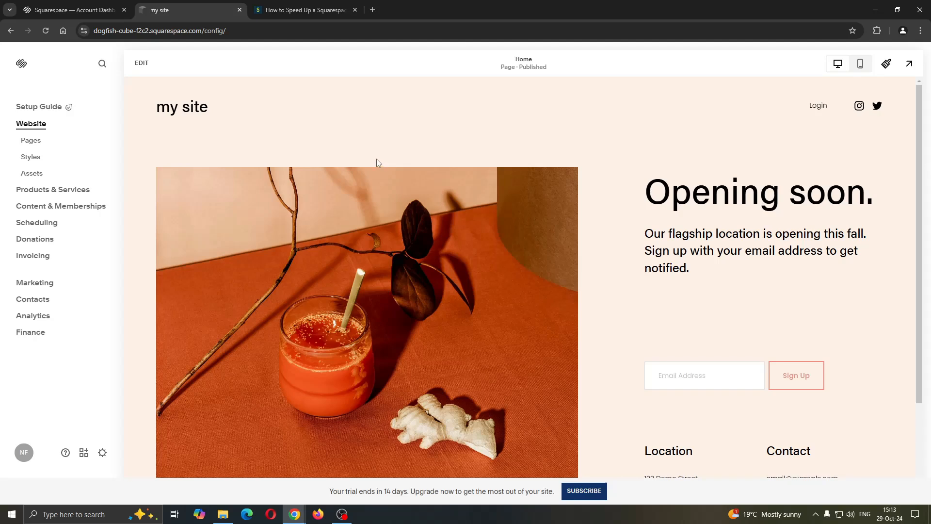
mouse_move(619, 200)
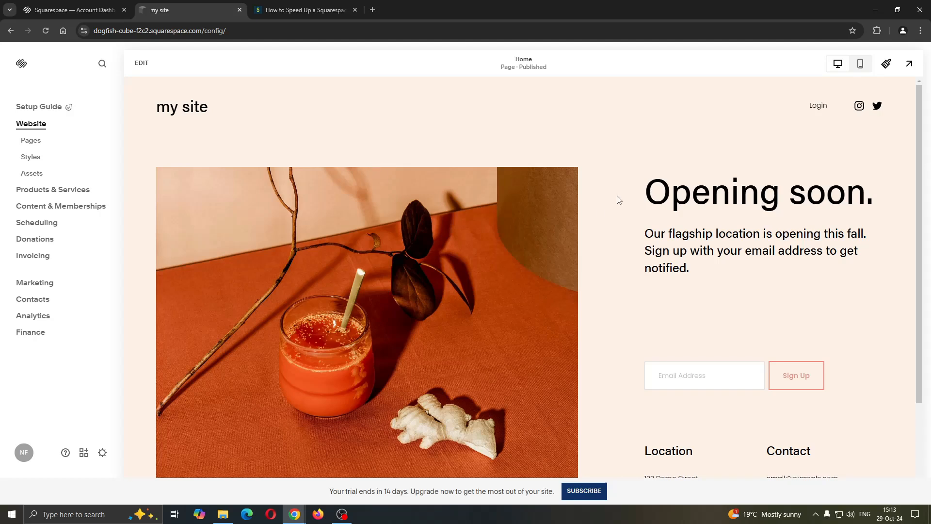
mouse_move(503, 177)
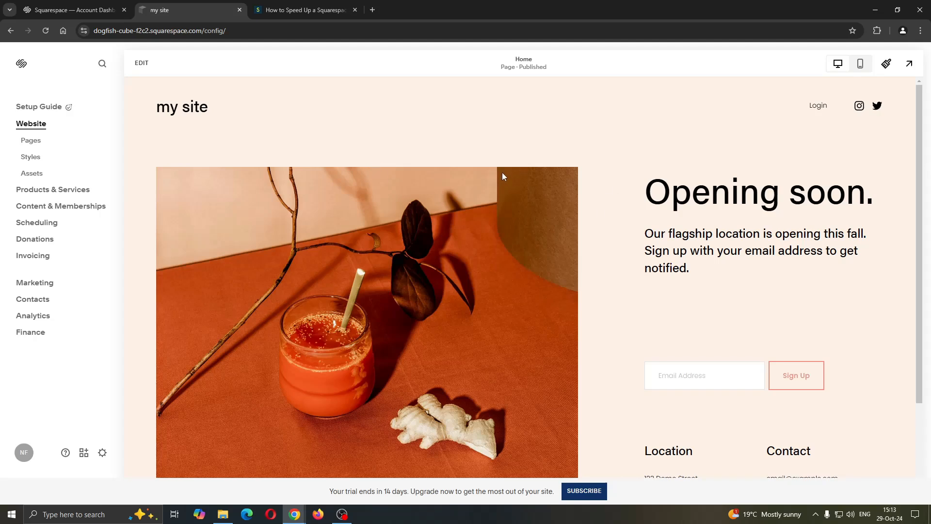
mouse_move(512, 109)
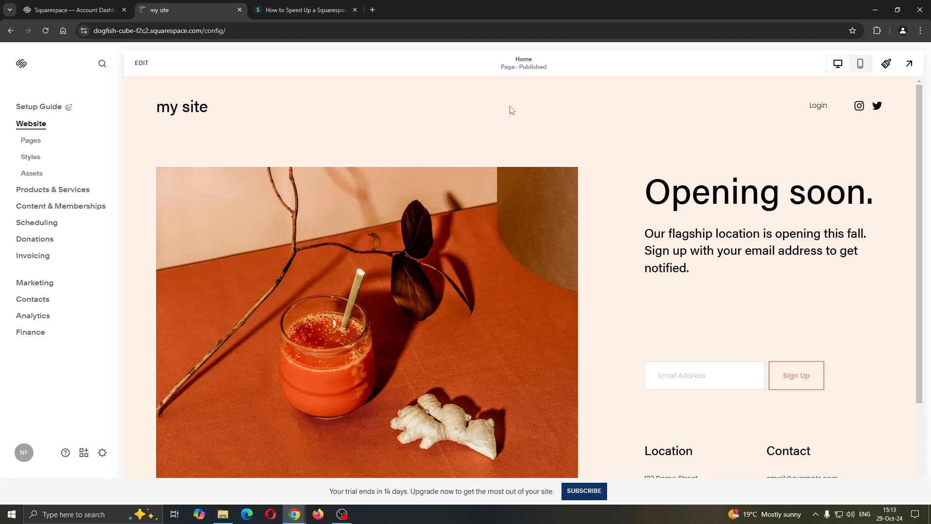
mouse_move(532, 148)
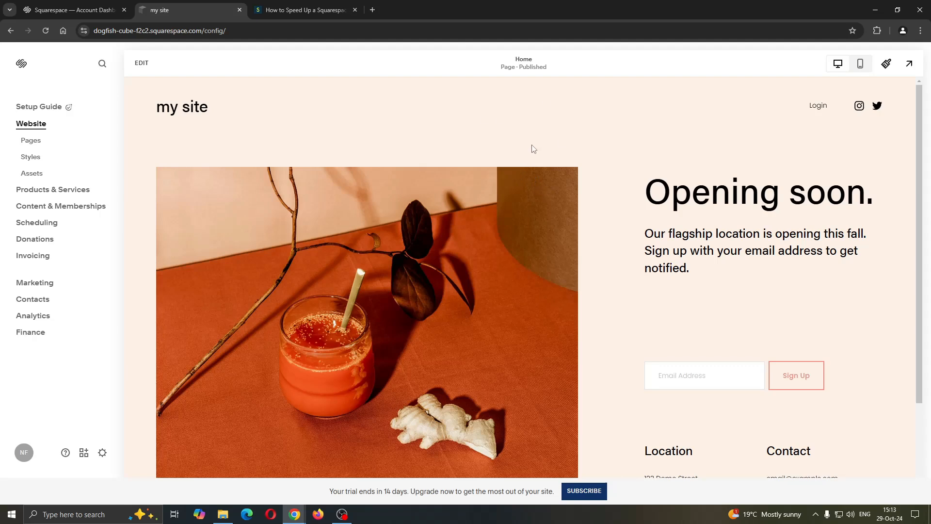
Step: Show the Squarespace account dashboard listing 'my site' and its trial expiry date
click(71, 10)
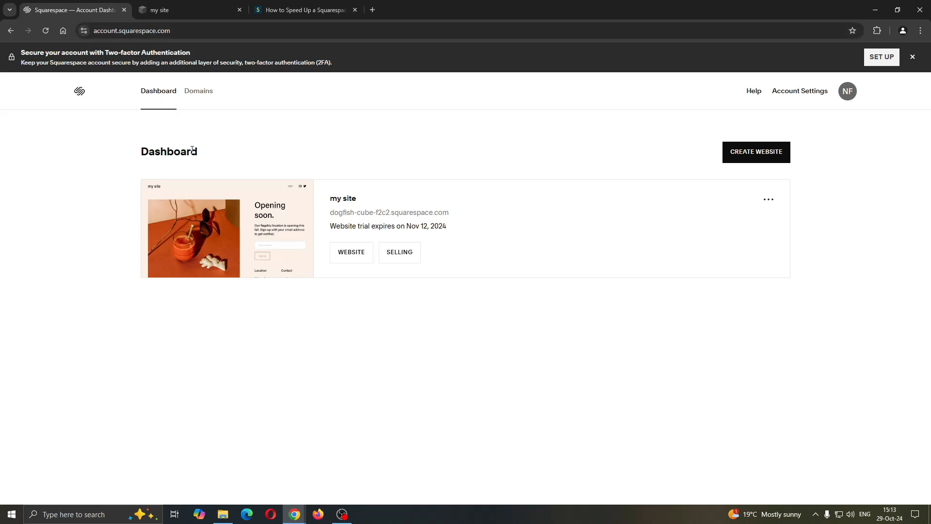
mouse_move(666, 136)
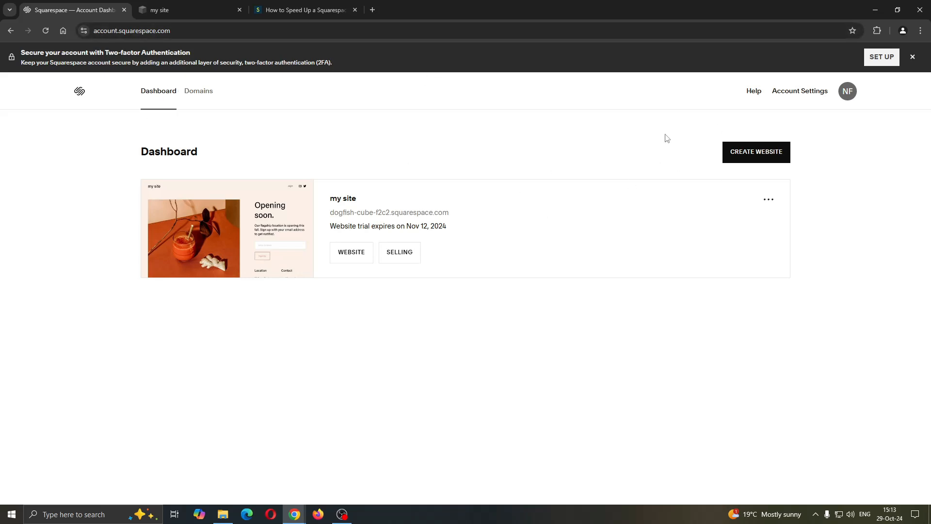
mouse_move(401, 198)
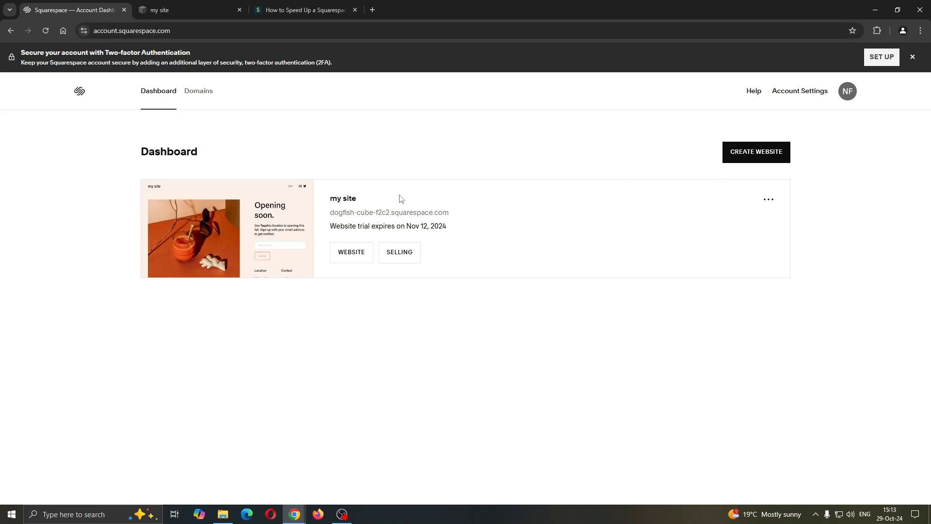
mouse_move(342, 189)
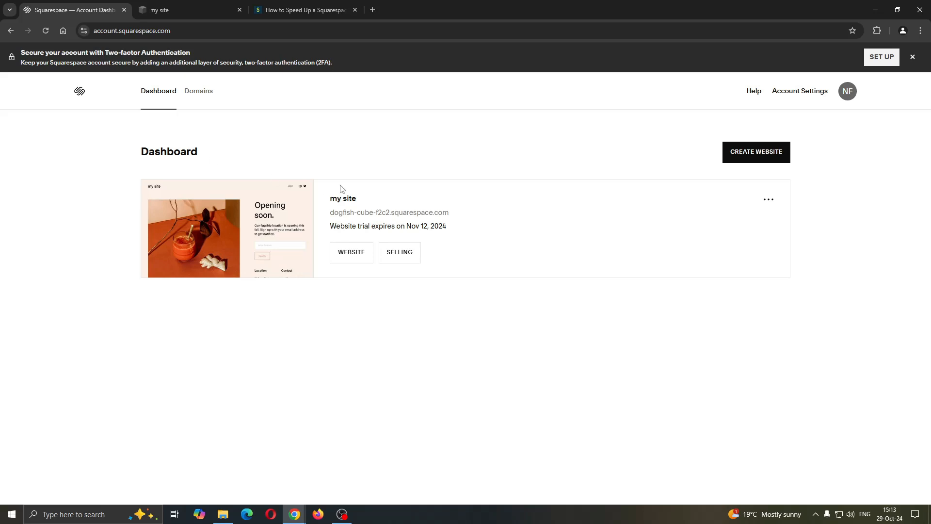
mouse_move(351, 252)
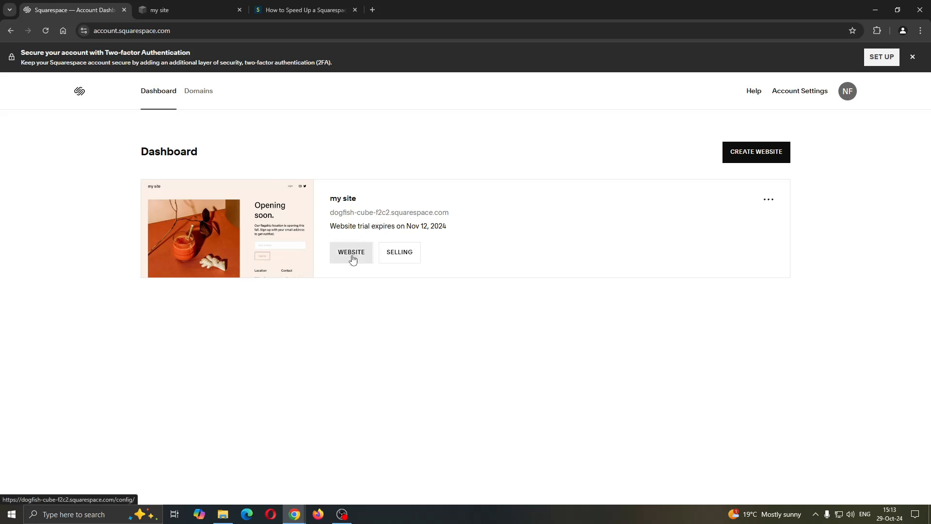
mouse_move(355, 244)
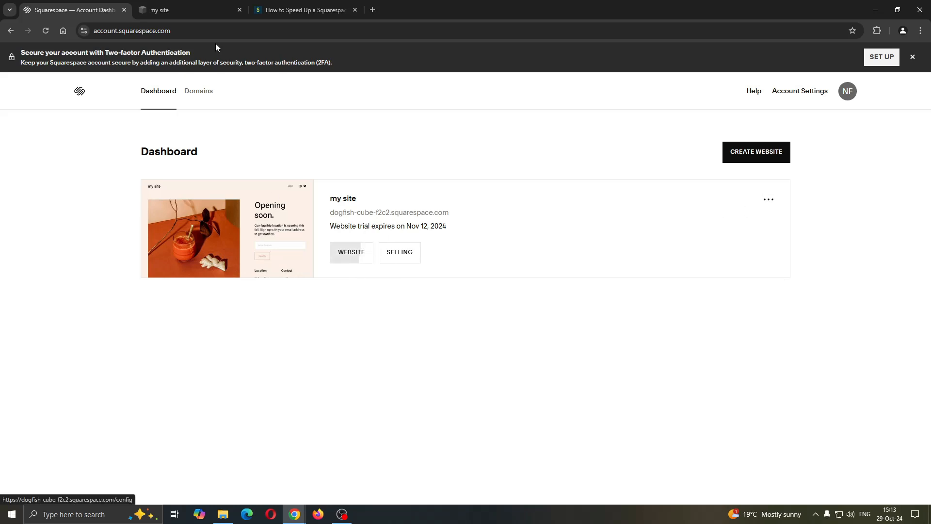
Step: Reopen the 'my site' editor showing the Opening soon home page
click(351, 252)
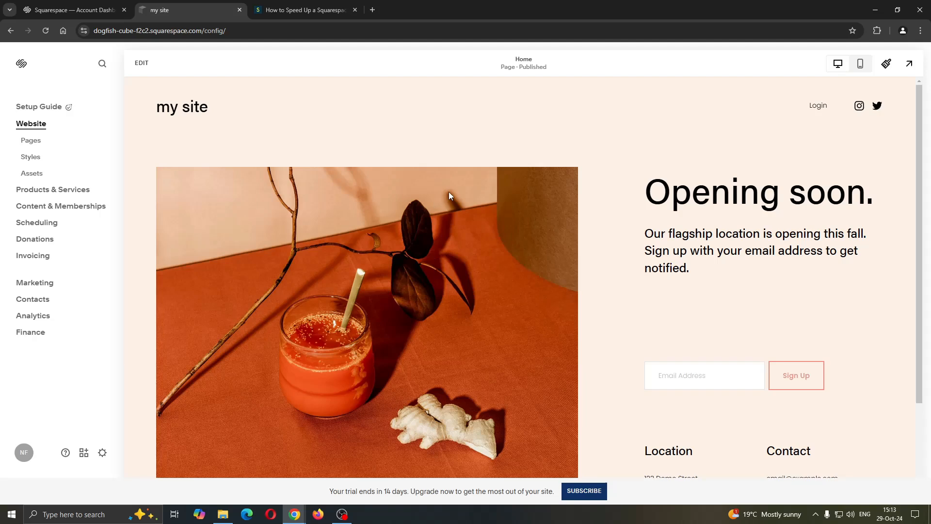
mouse_move(31, 141)
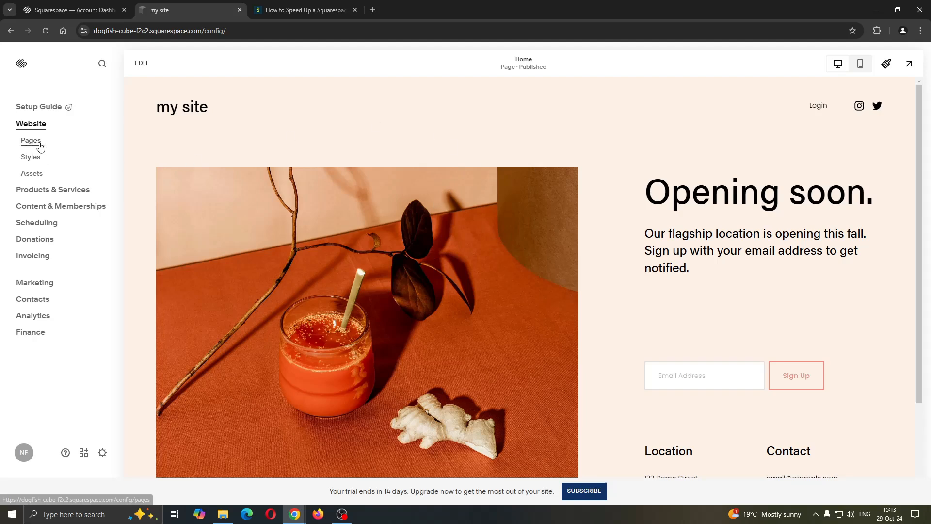
mouse_move(412, 182)
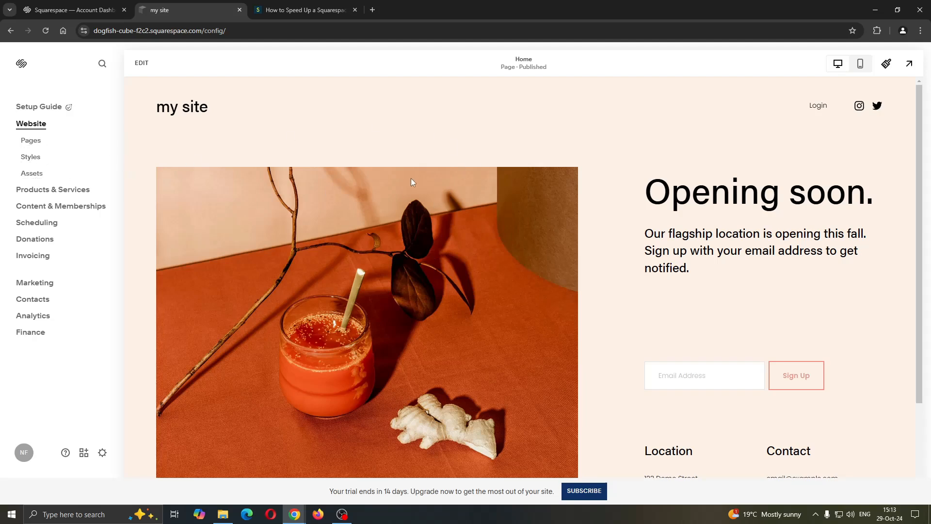
mouse_move(591, 162)
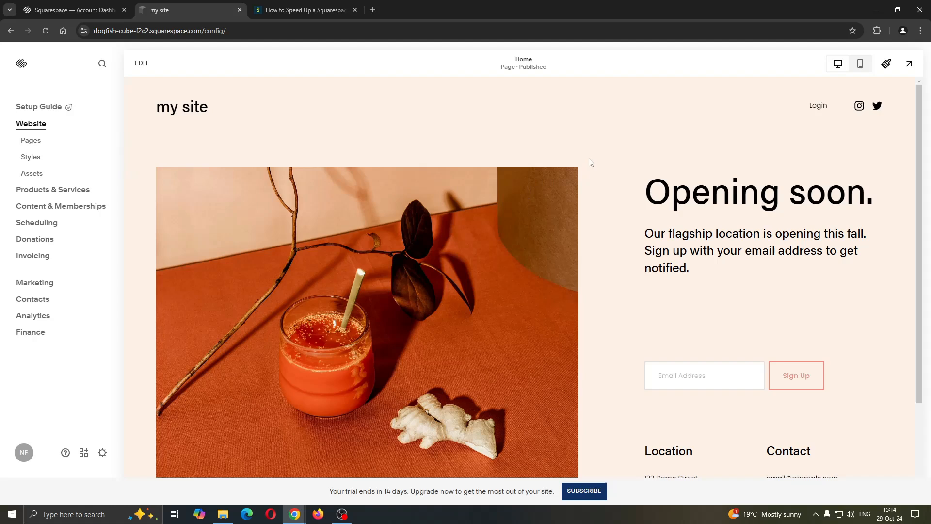
Step: Read the Style Factory speed checklist down to the section on checking existing loading time
click(305, 9)
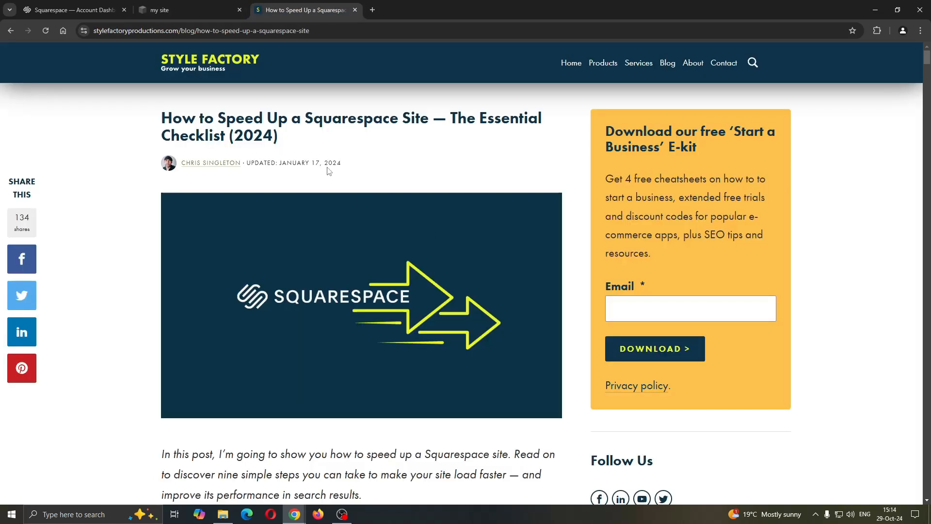
scroll(down, 3)
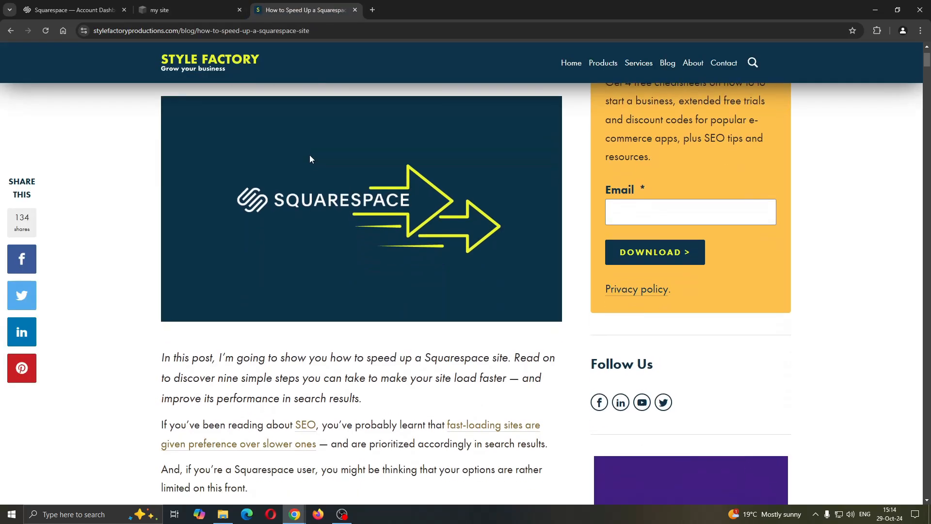
scroll(down, 3)
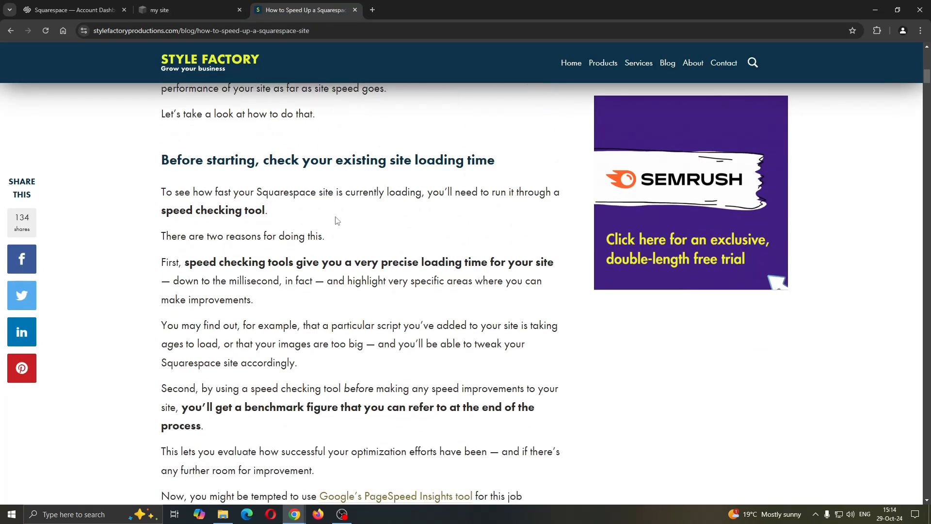
scroll(down, 3)
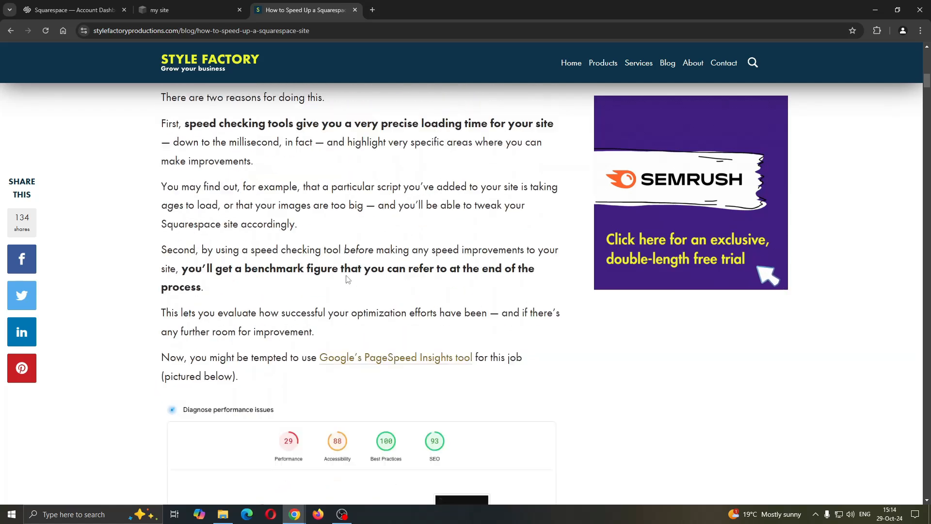
scroll(down, 3)
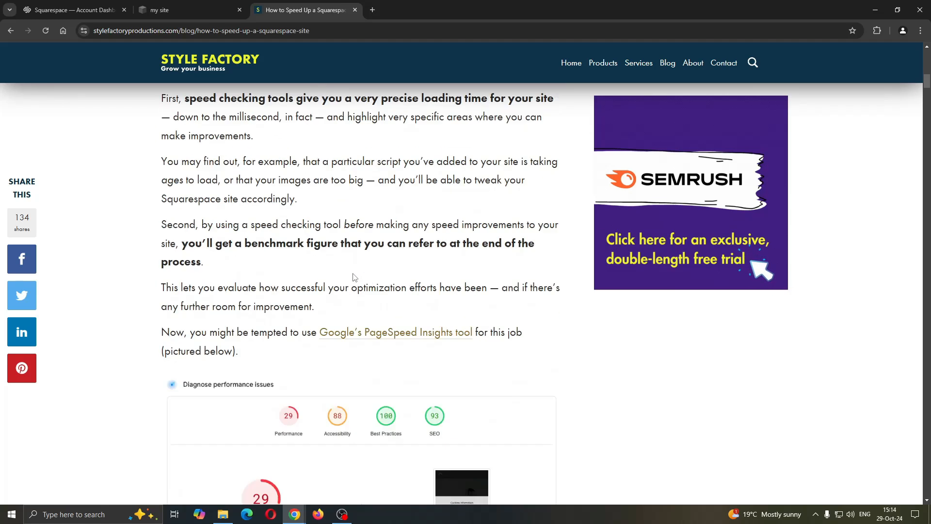
Step: Enter edit mode on the Opening soon home page and review its large image and text blocks
click(184, 10)
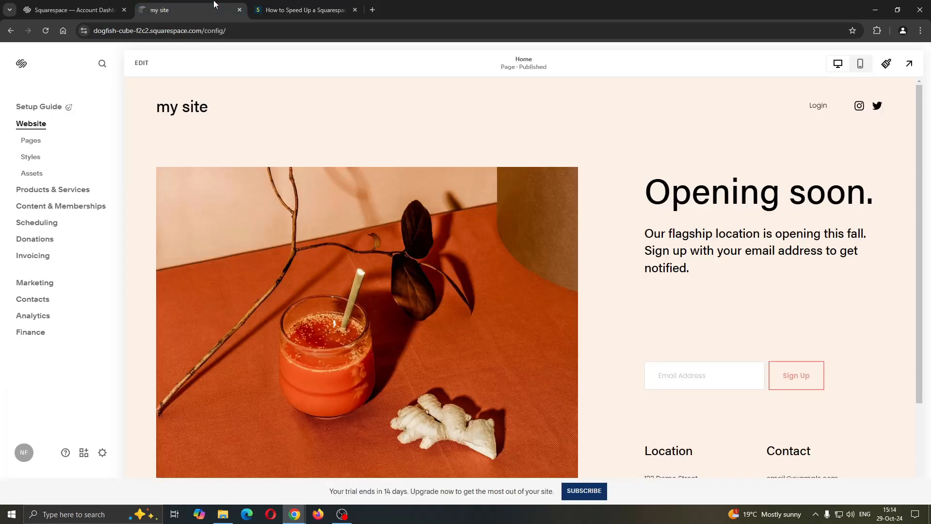
mouse_move(141, 63)
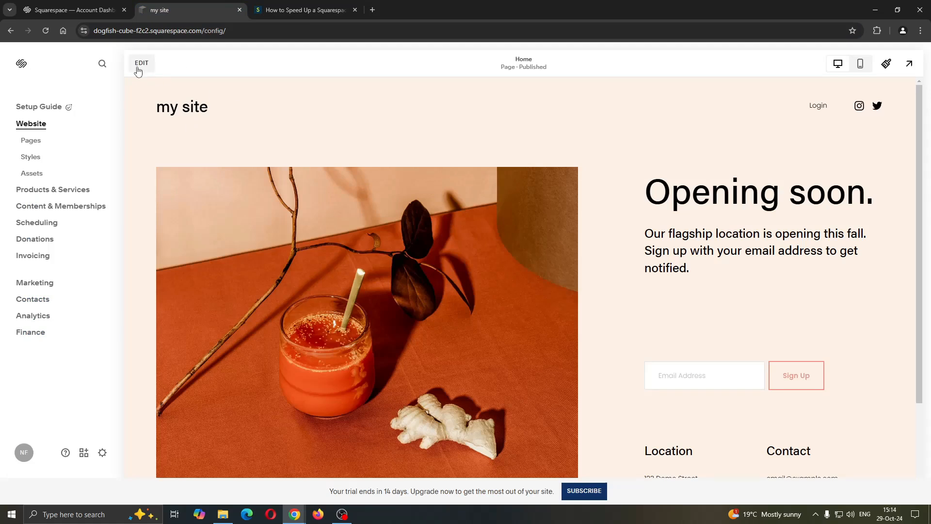
click(141, 62)
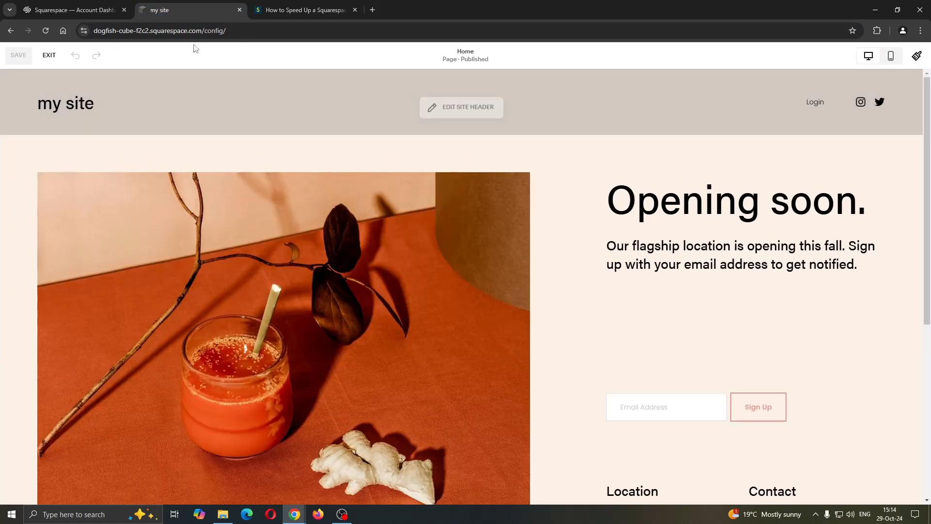
mouse_move(601, 140)
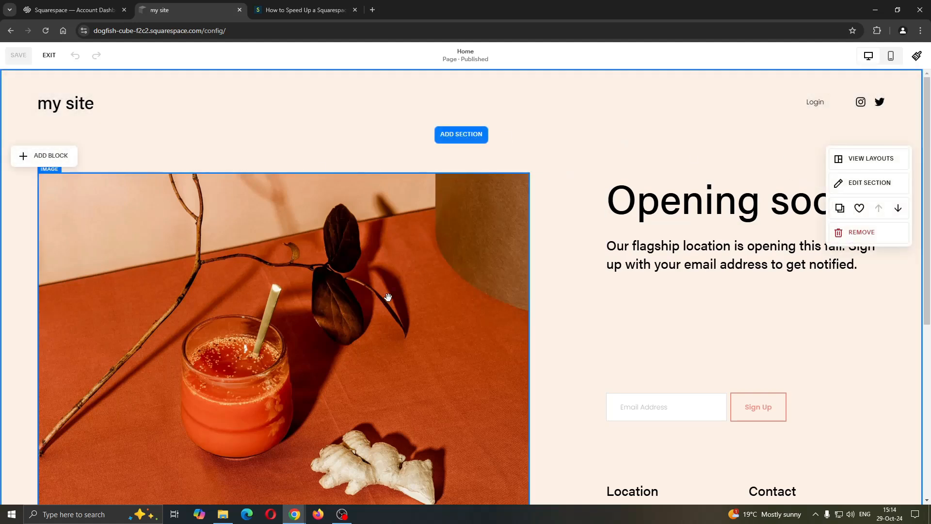
mouse_move(246, 228)
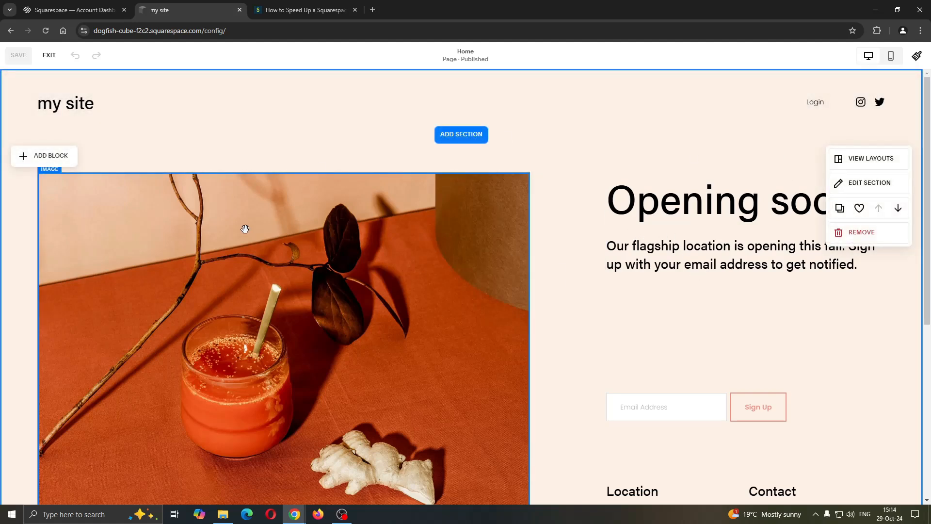
scroll(down, 3)
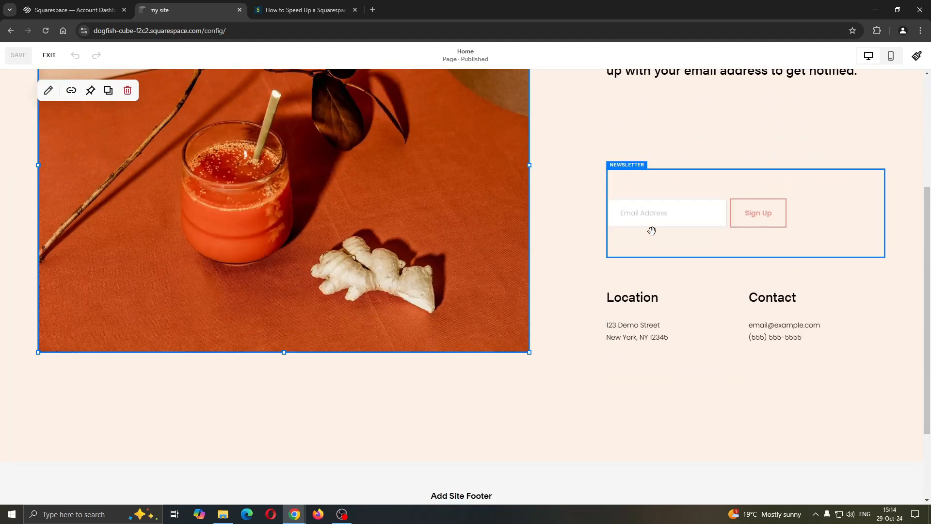
scroll(up, 3)
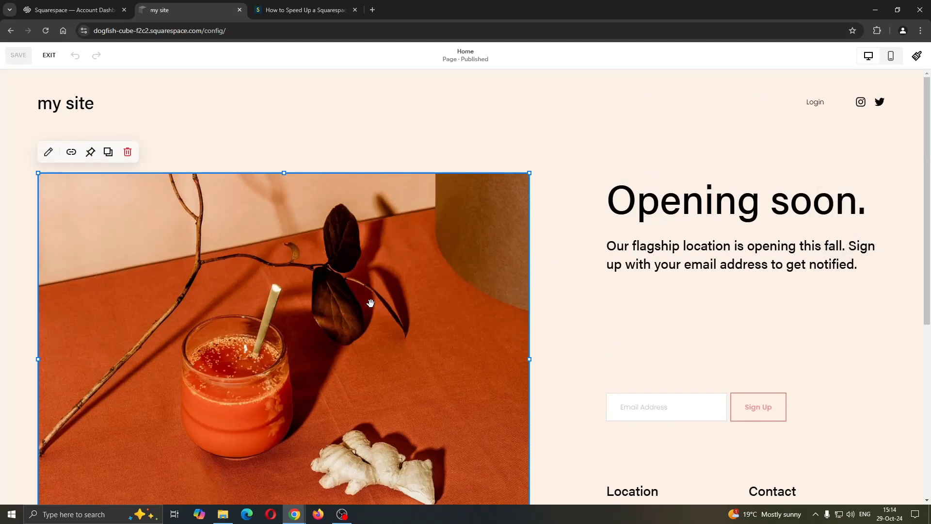
scroll(down, 3)
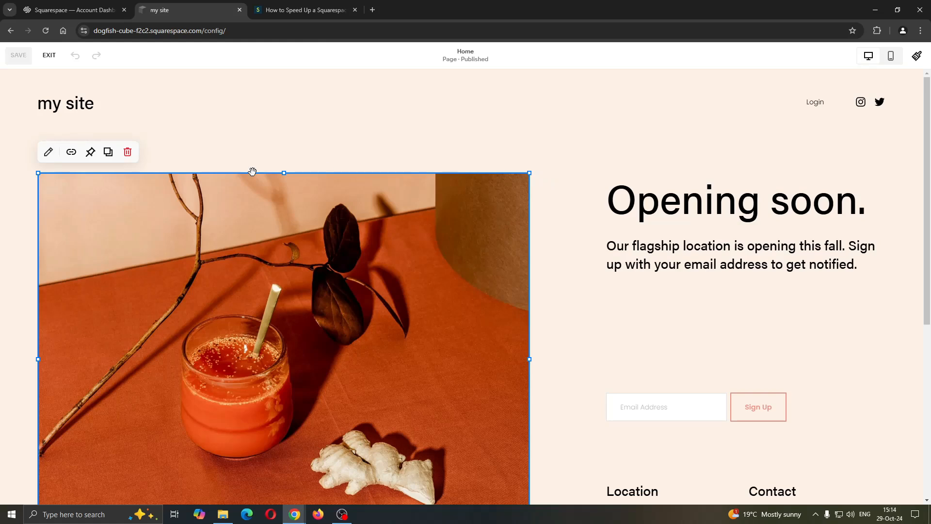
mouse_move(513, 221)
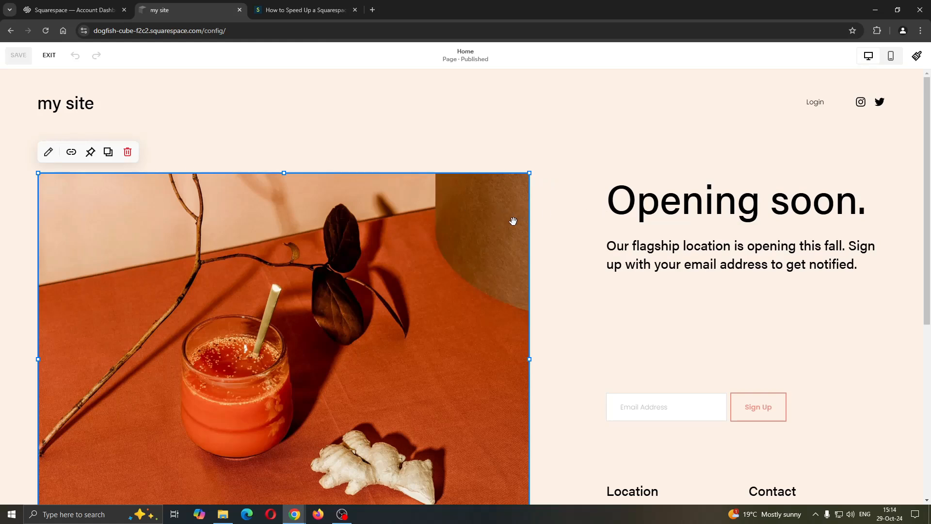
mouse_move(324, 241)
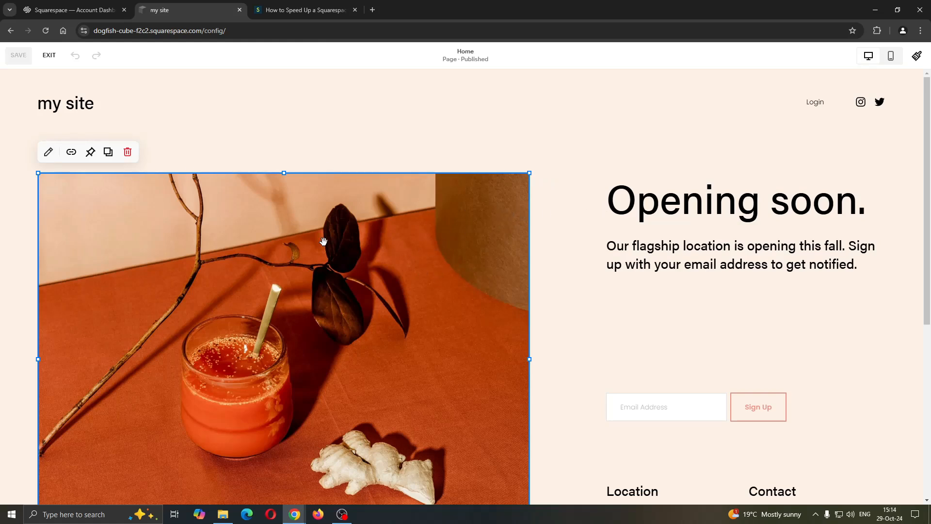
mouse_move(531, 173)
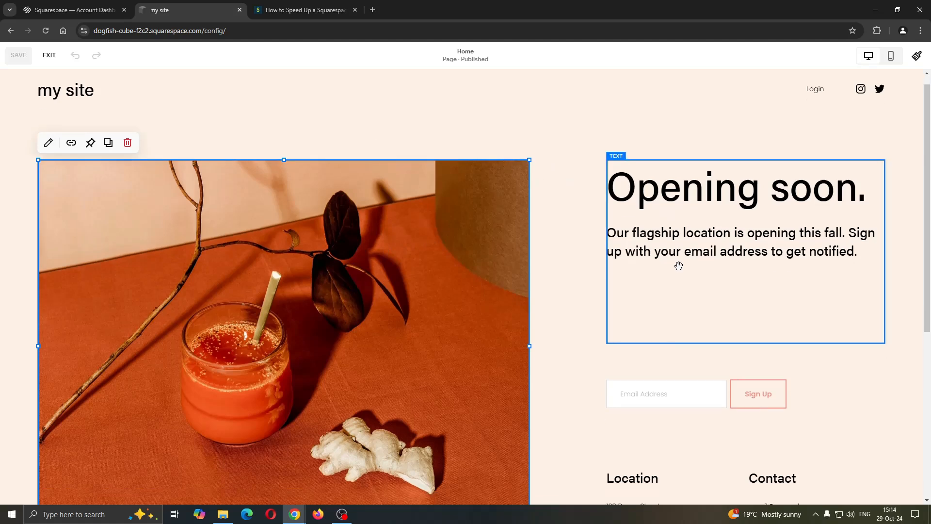
scroll(up, 3)
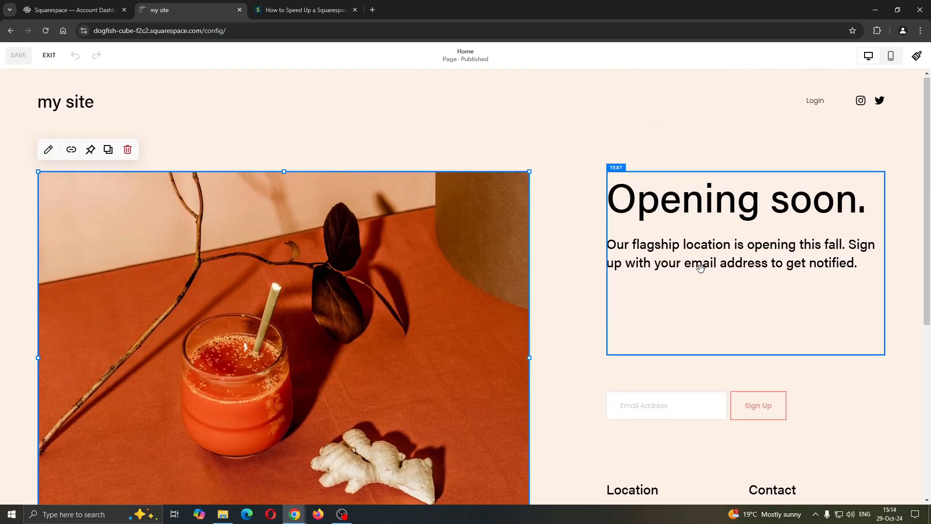
Step: Read the speed article past the GTmetrix waterfall to the tip on using Squarespace 7.1
click(302, 10)
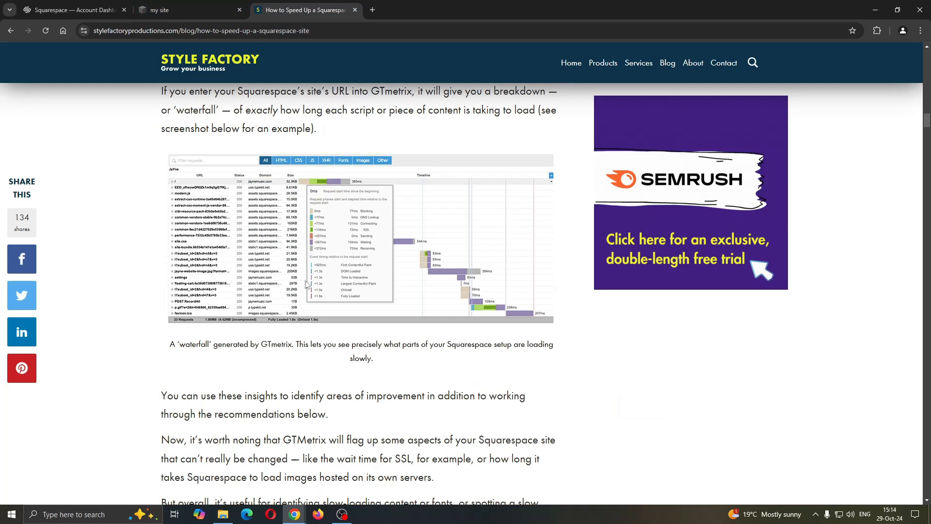
scroll(down, 3)
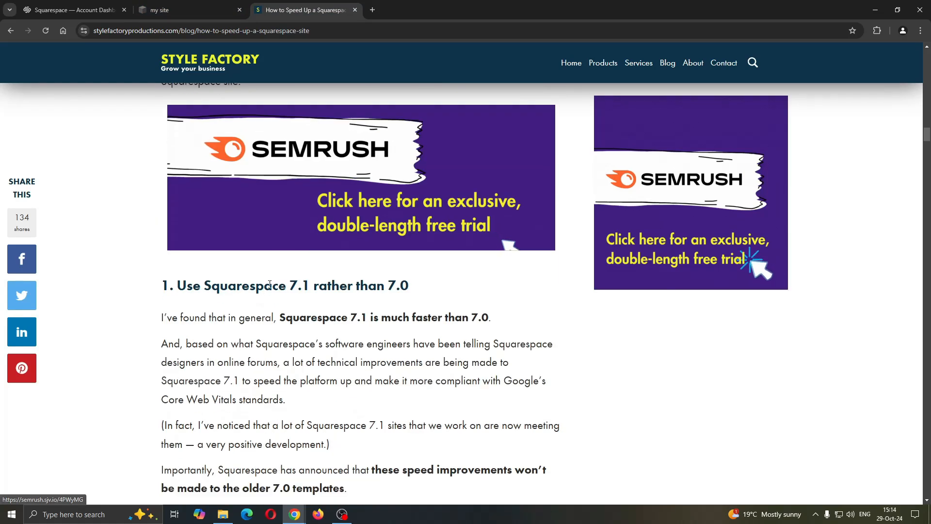
scroll(down, 3)
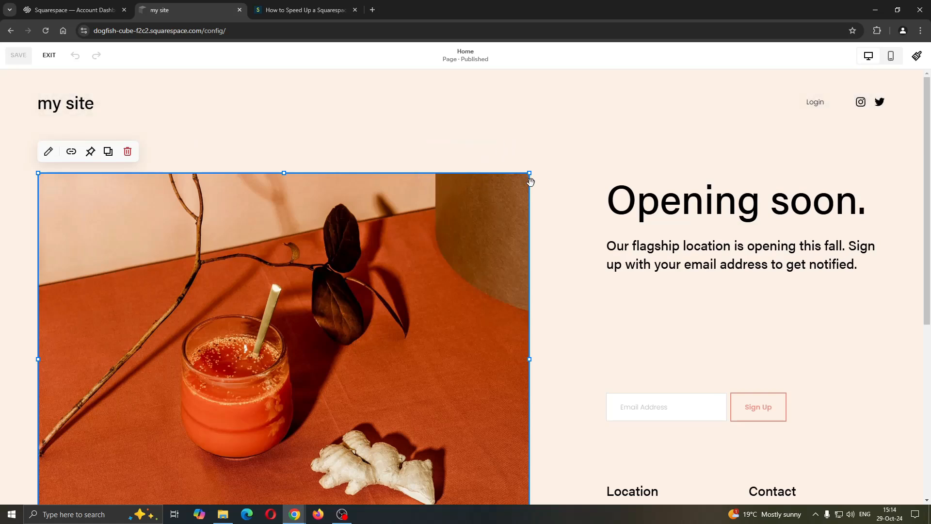
mouse_move(496, 203)
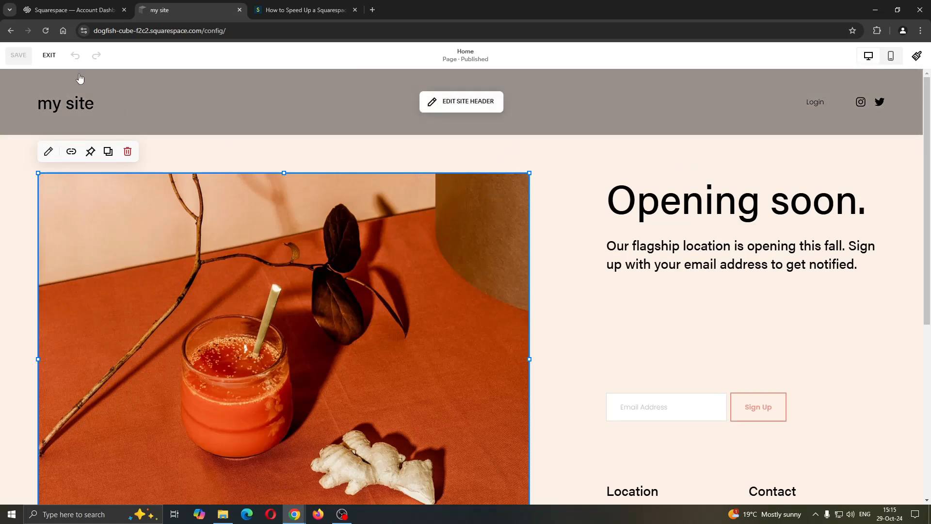
Step: Exit the page editor back to the 'my site' admin view of the home page
click(49, 55)
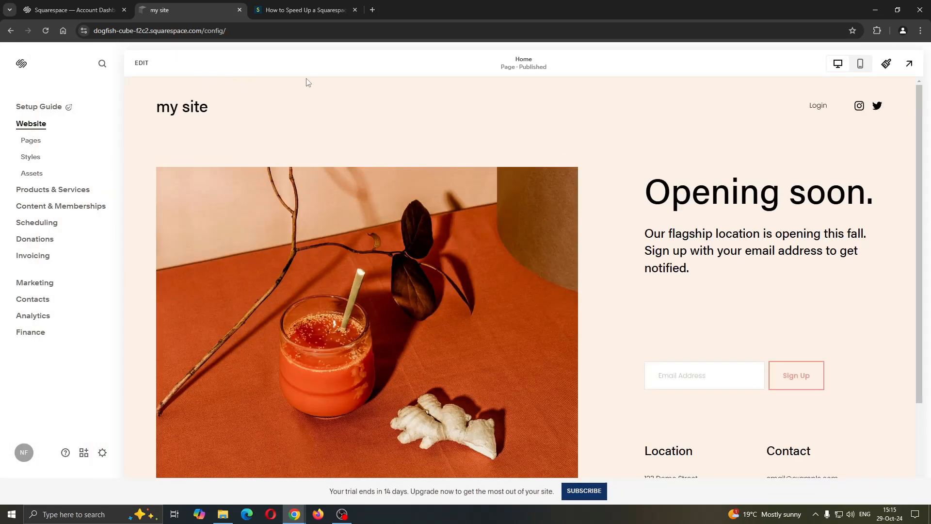
mouse_move(467, 139)
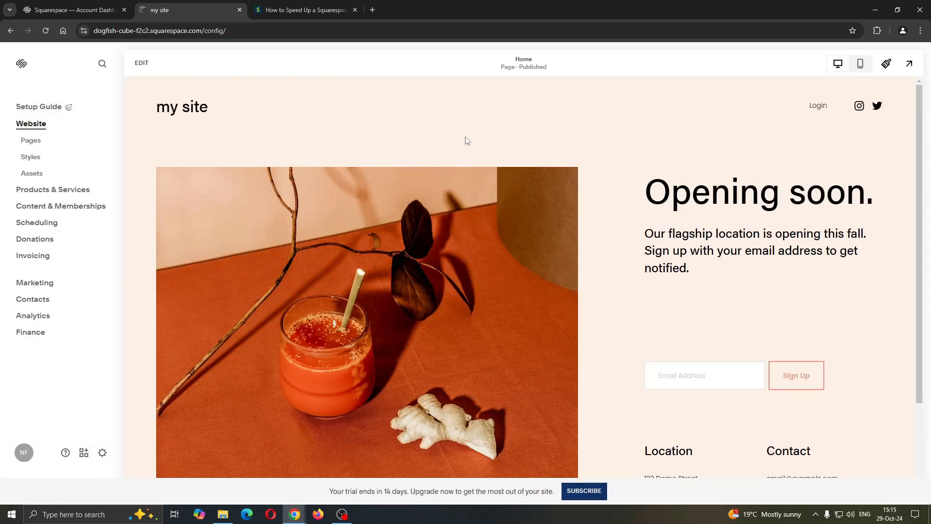
mouse_move(345, 139)
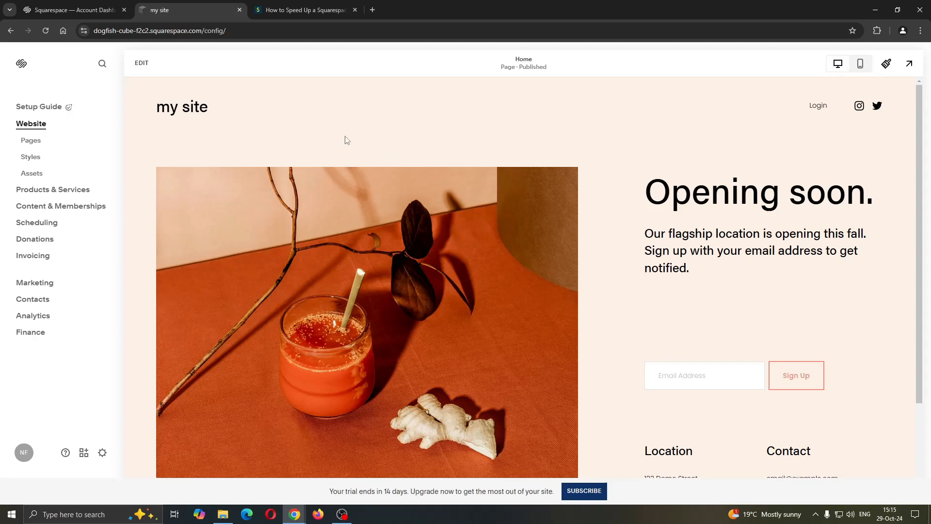